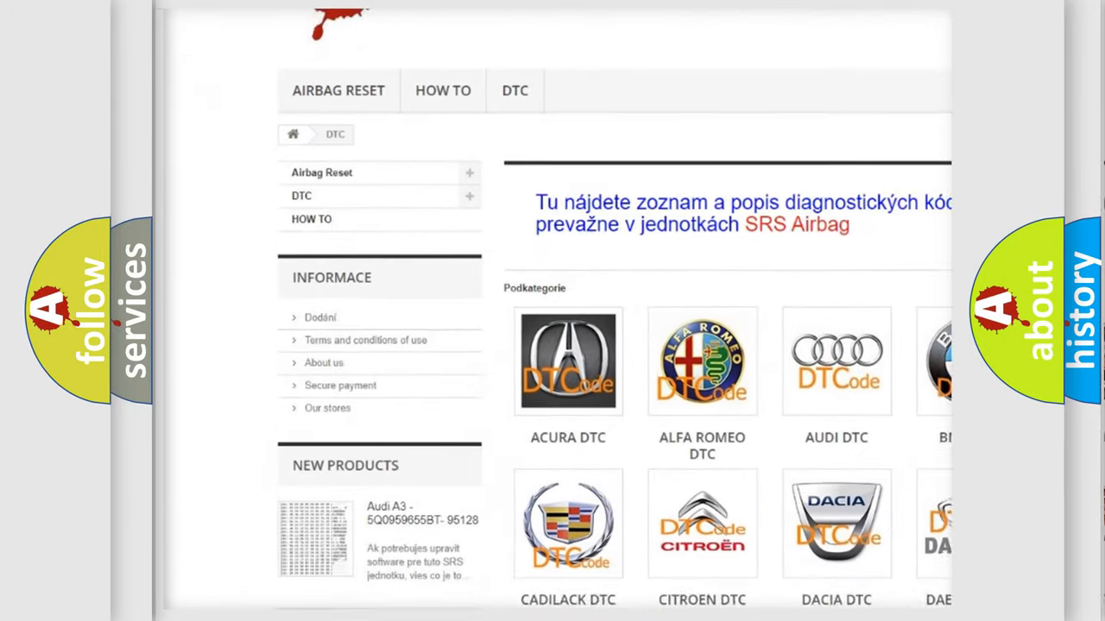
scroll("down", 3)
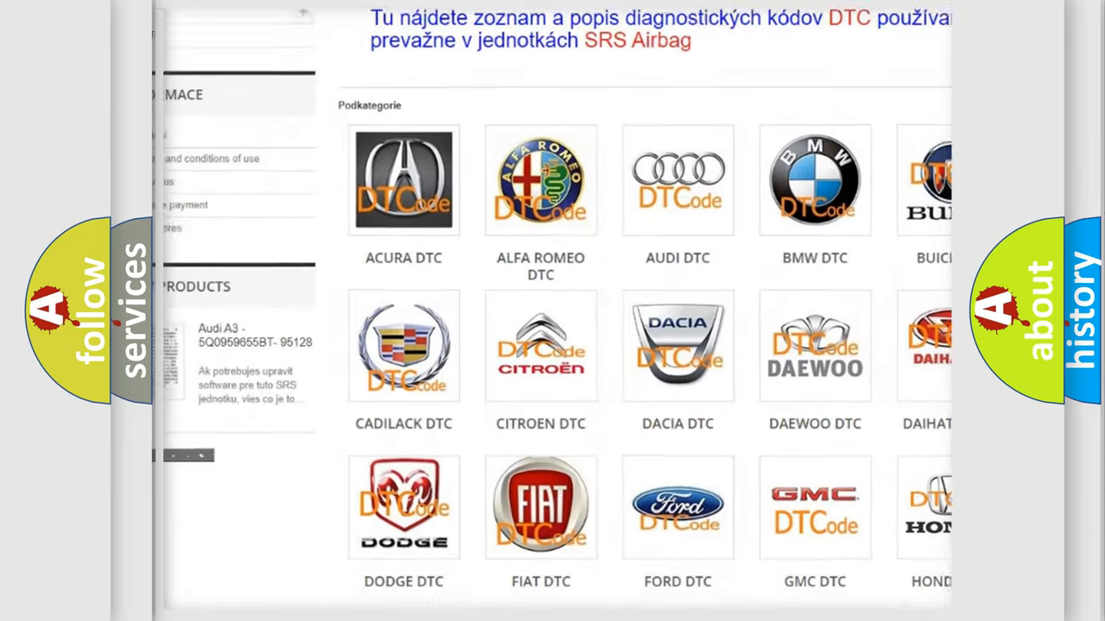
scroll("down", 3)
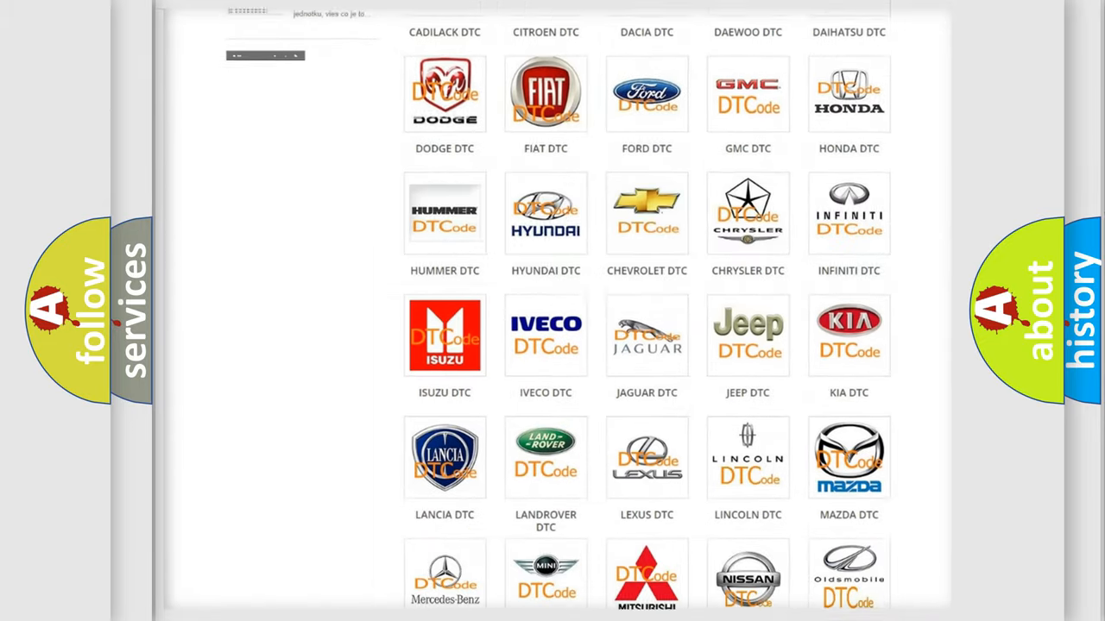
scroll("down", 3)
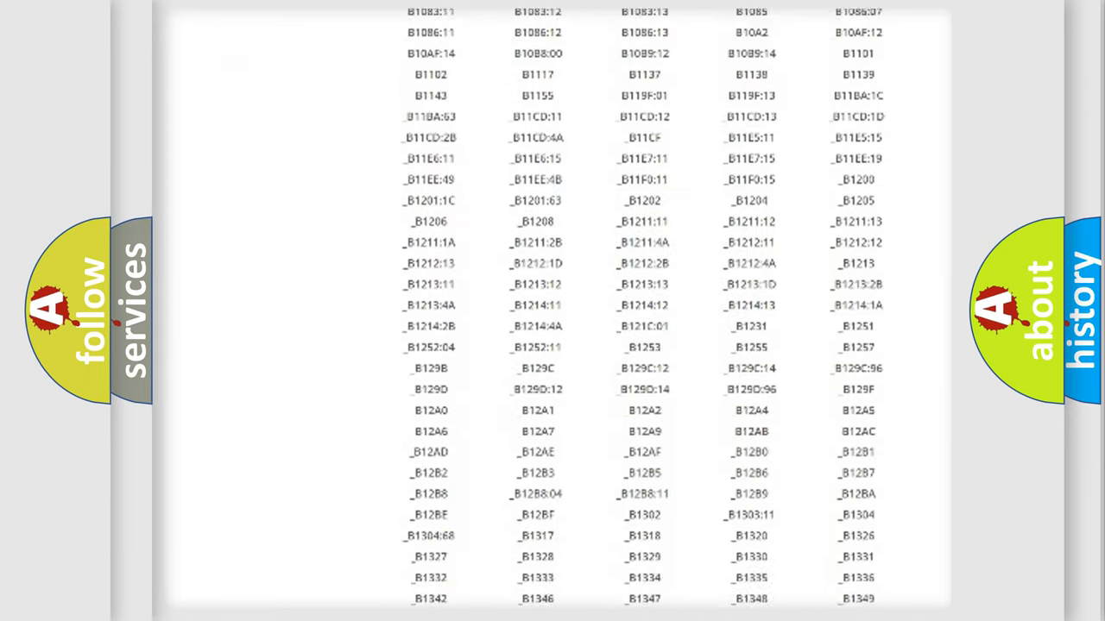
scroll("down", 3)
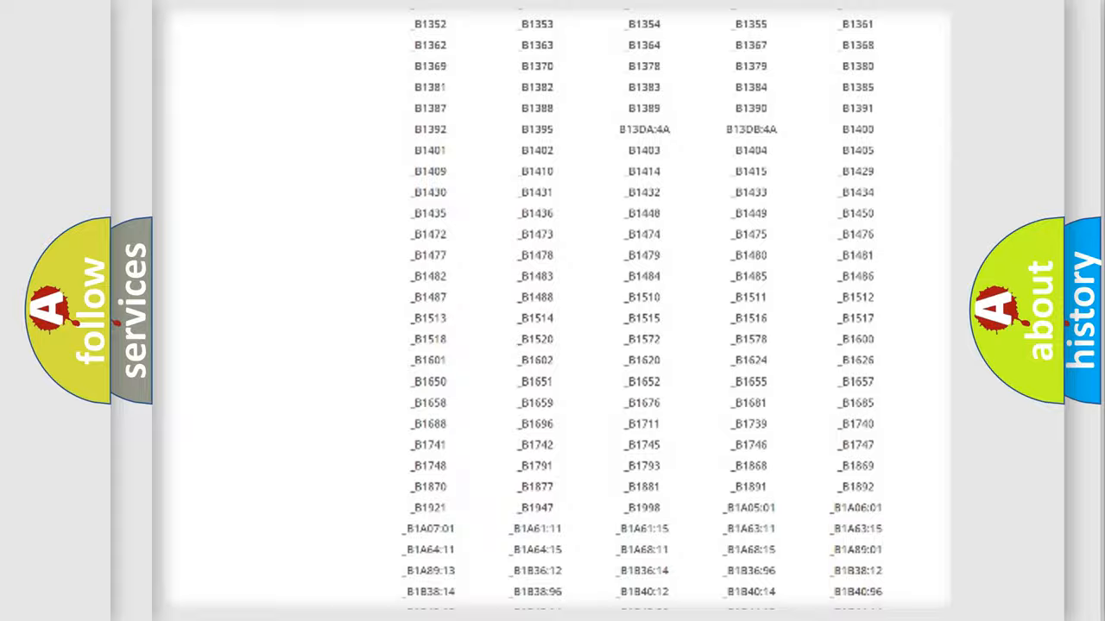